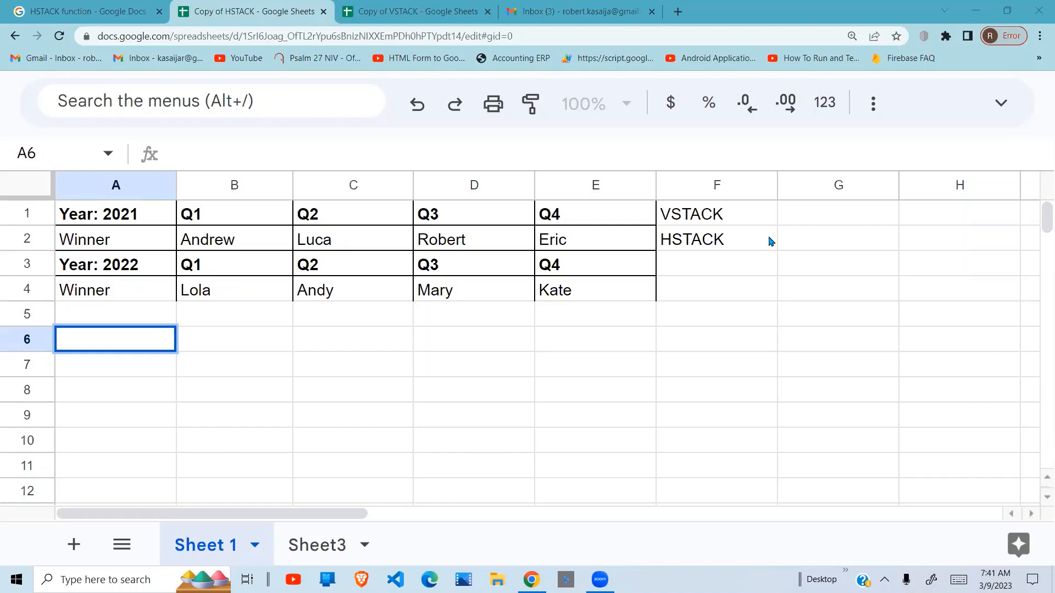
# Point out the VSTACK and HSTACK labels and the 2021 and 2022 tables.
pyautogui.click(716, 213)
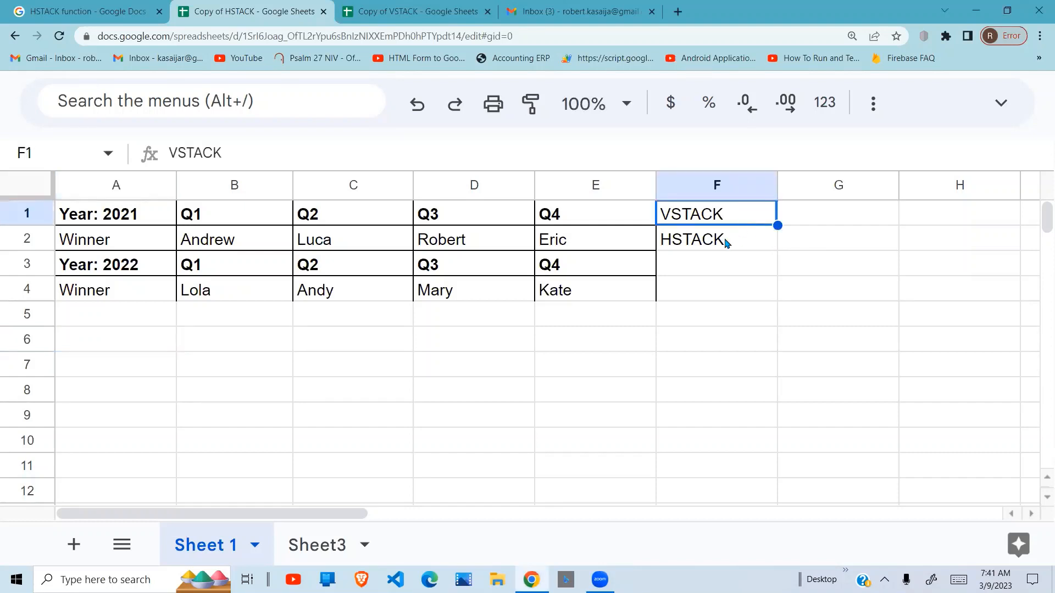
pyautogui.click(716, 239)
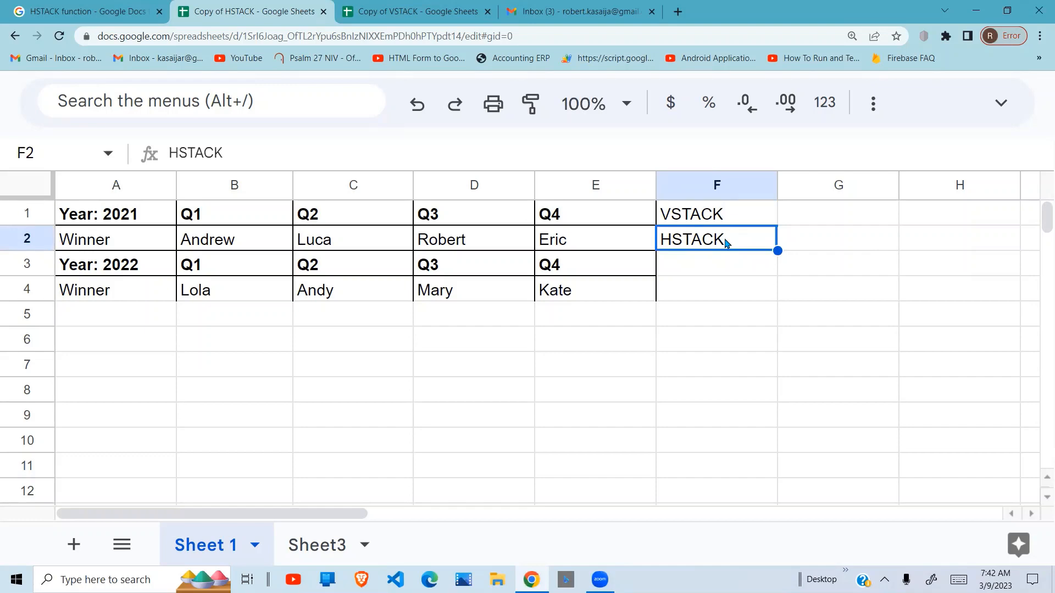
pyautogui.moveTo(702, 264)
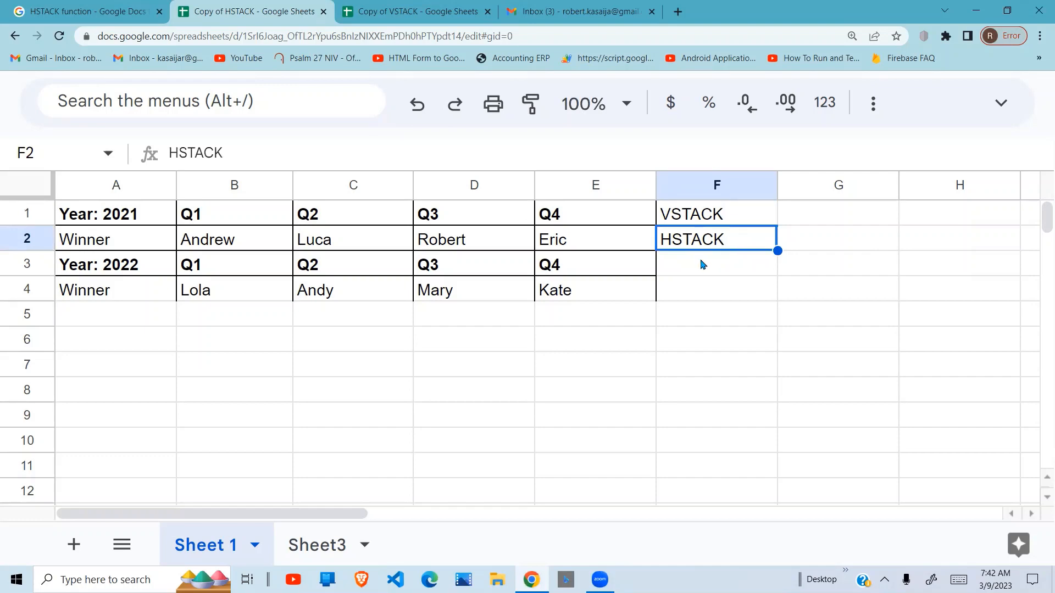
pyautogui.moveTo(323, 261)
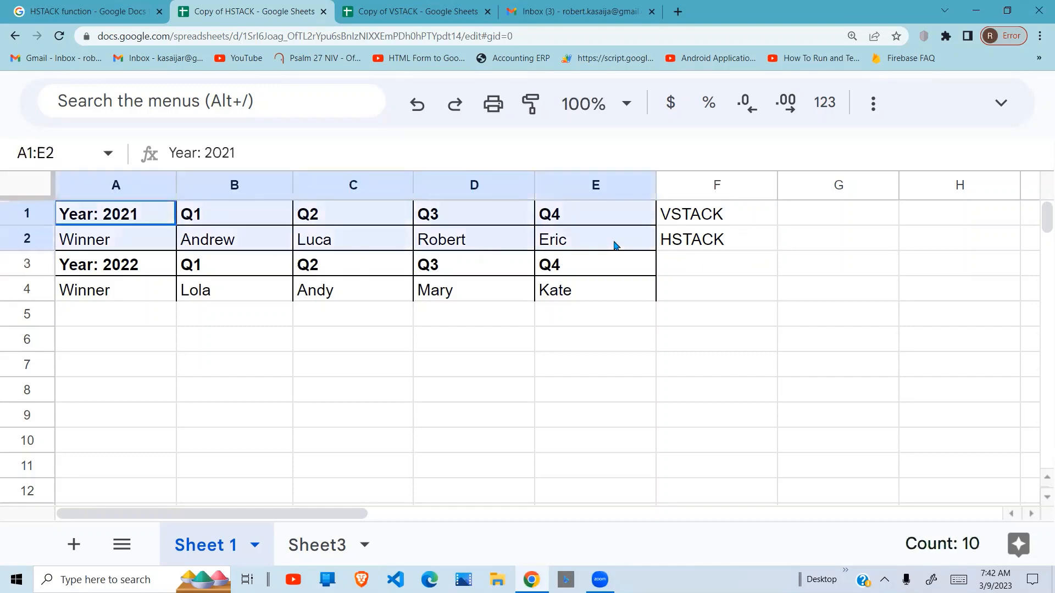
pyautogui.click(114, 264)
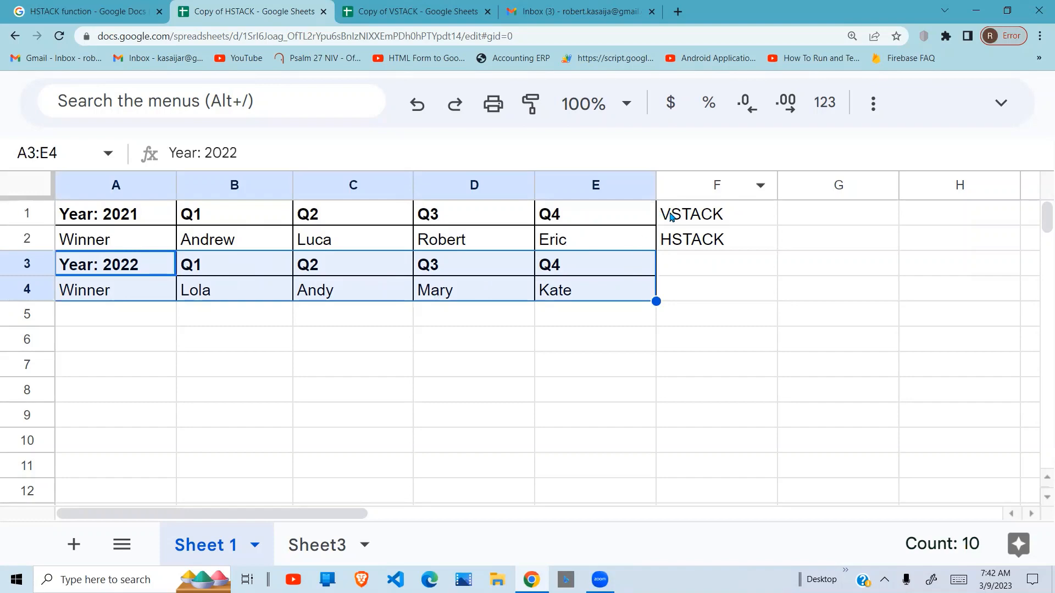
pyautogui.click(716, 213)
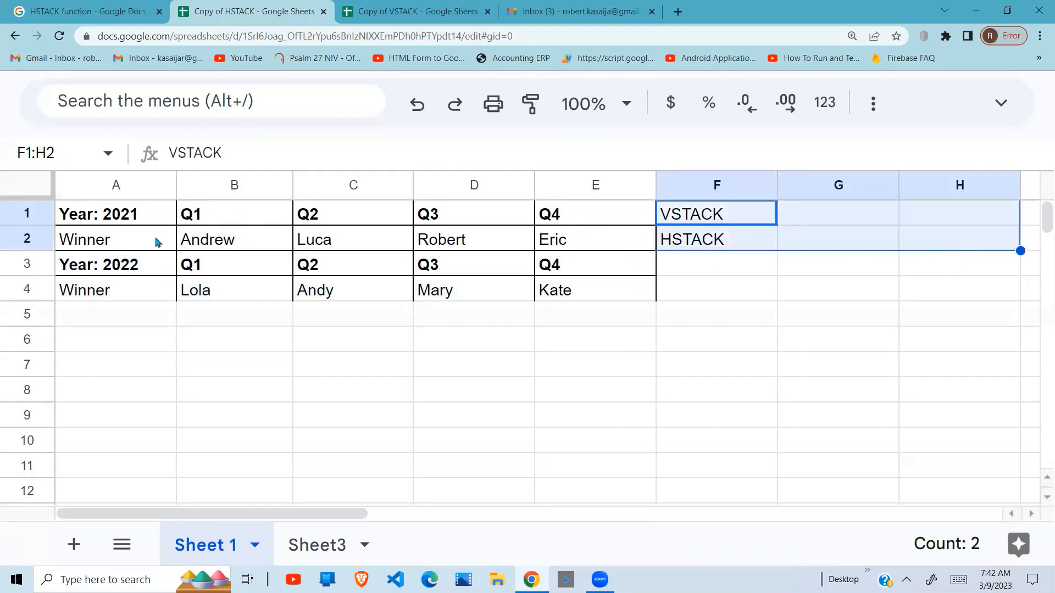
pyautogui.moveTo(119, 225)
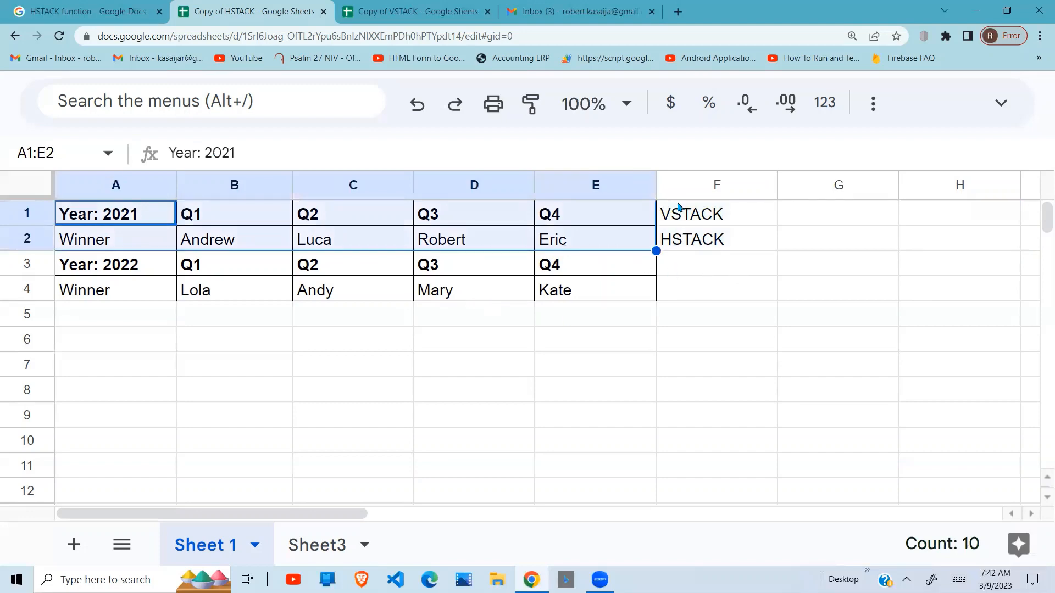
pyautogui.click(353, 290)
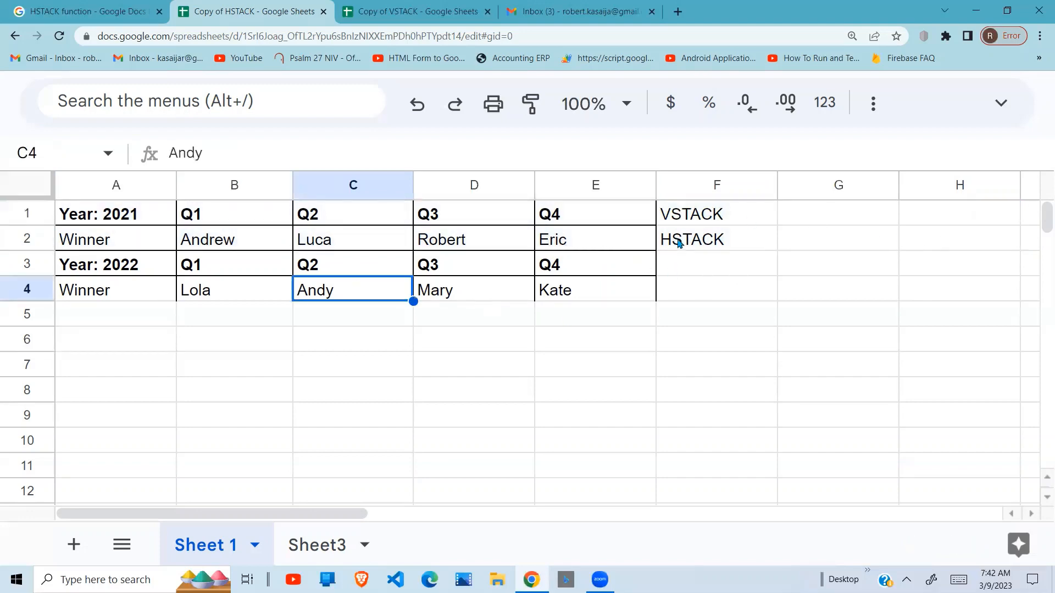
pyautogui.click(716, 239)
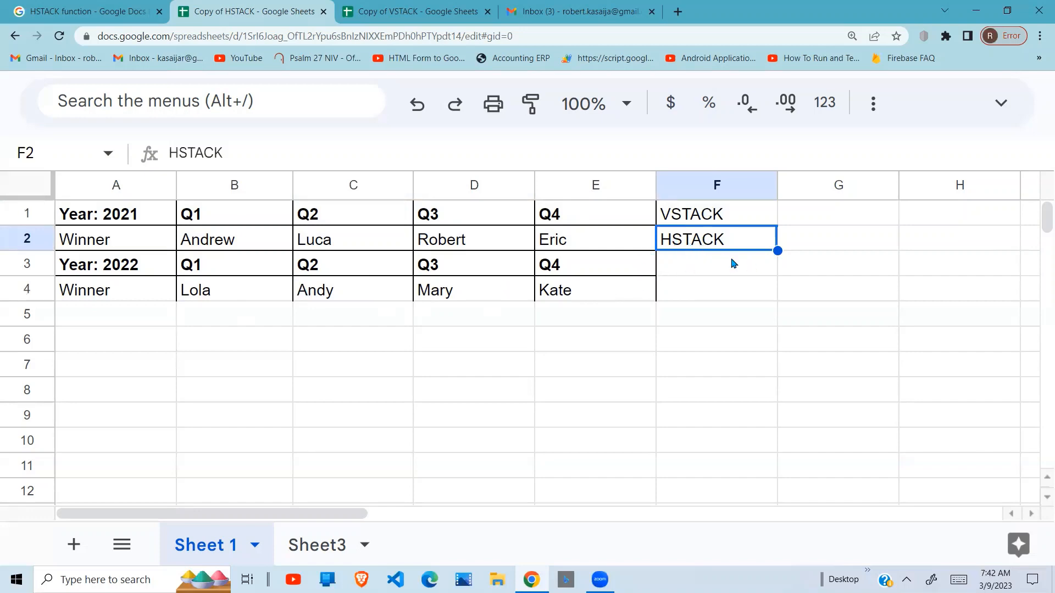
# Enter =HSTACK with ranges A1:E2 and A3:E4 in cell A7.
pyautogui.click(114, 364)
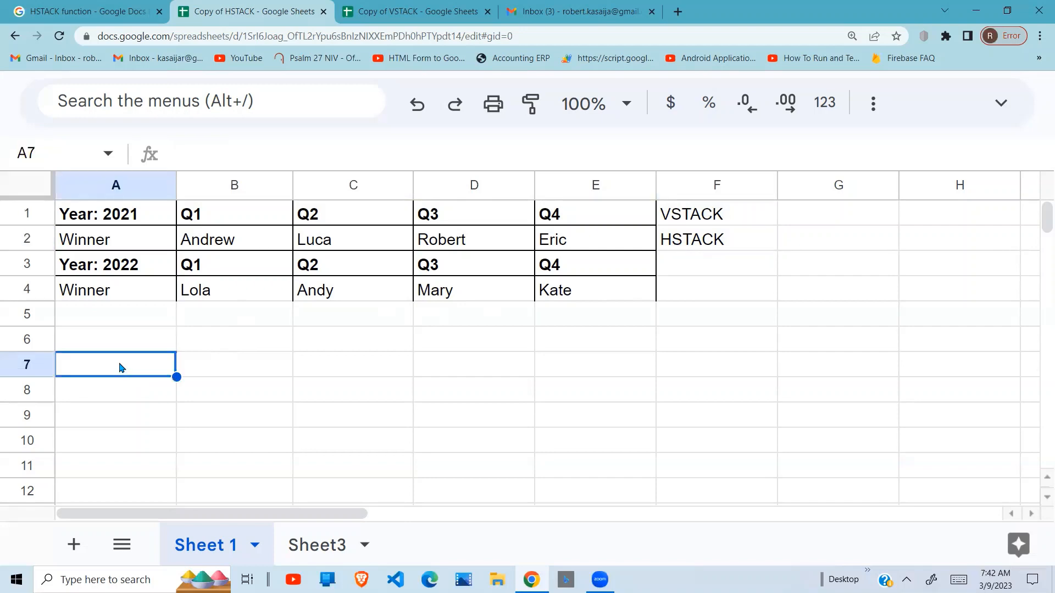
pyautogui.write('=')
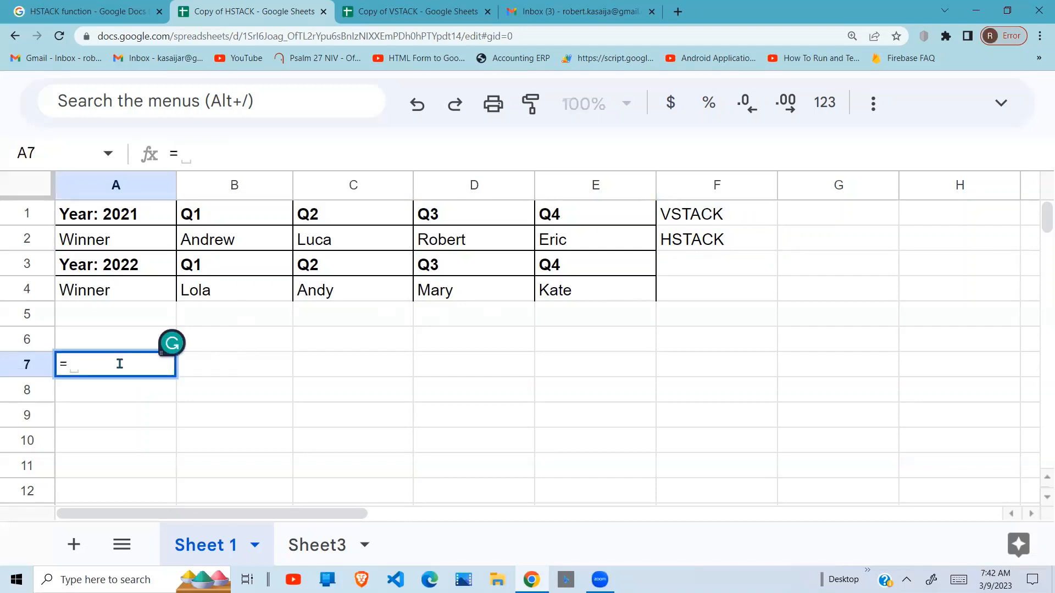
pyautogui.write('HSTACK')
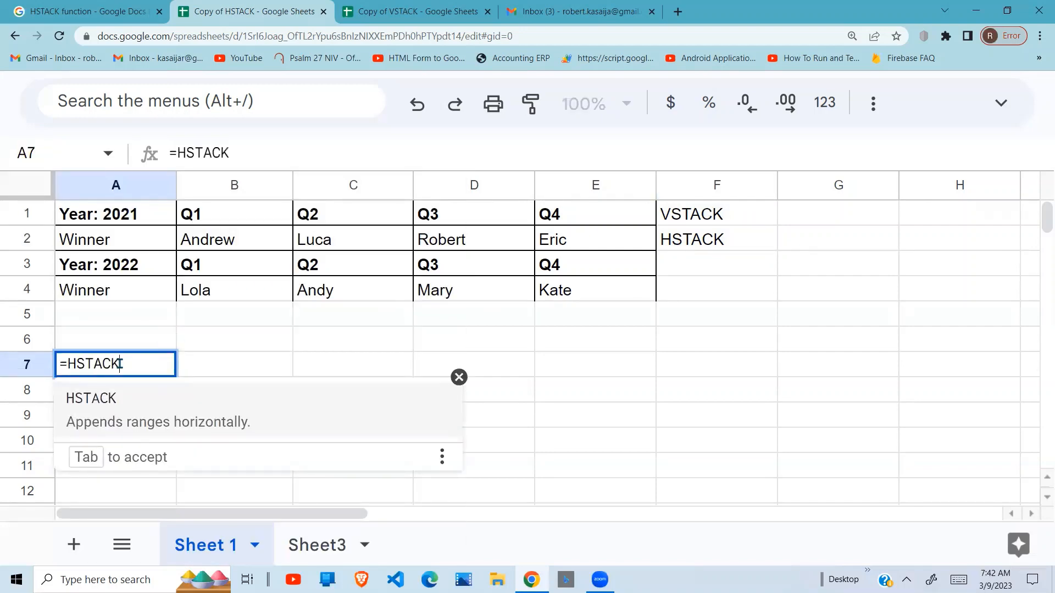
pyautogui.write('(')
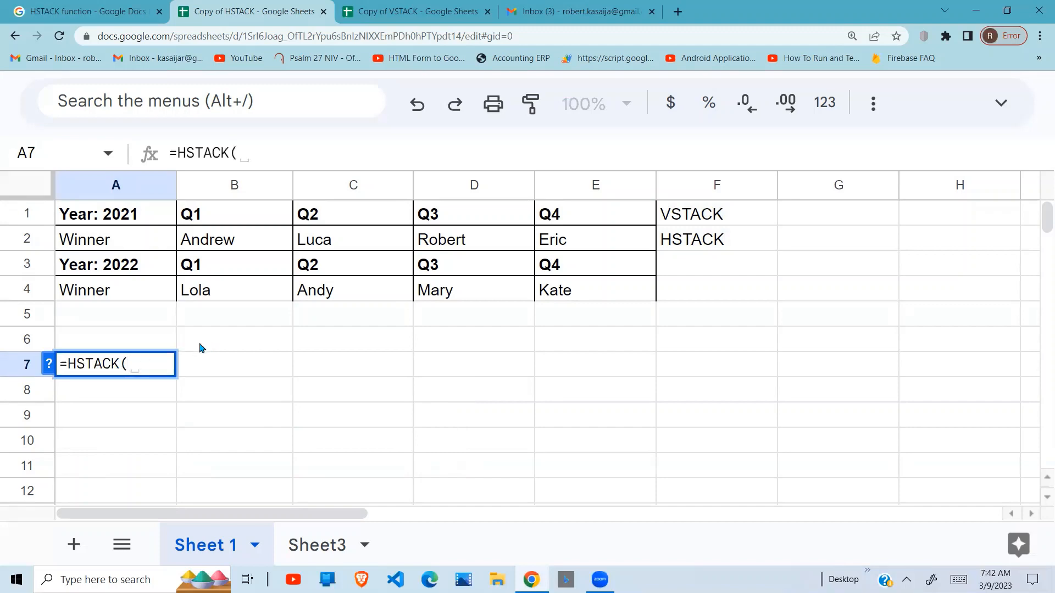
pyautogui.moveTo(115, 214); pyautogui.dragTo(473, 214)
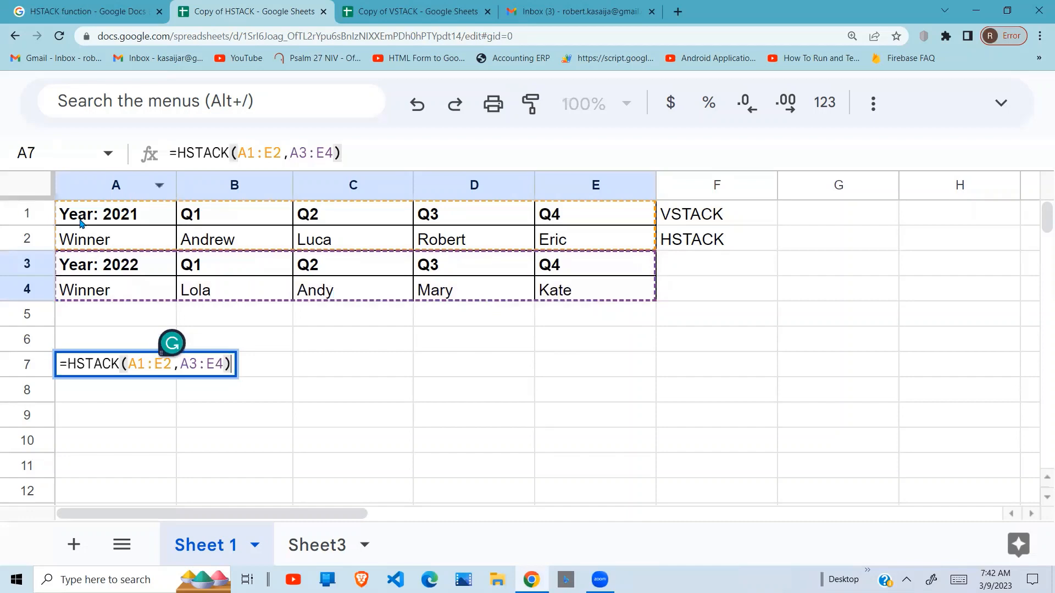
pyautogui.moveTo(626, 215)
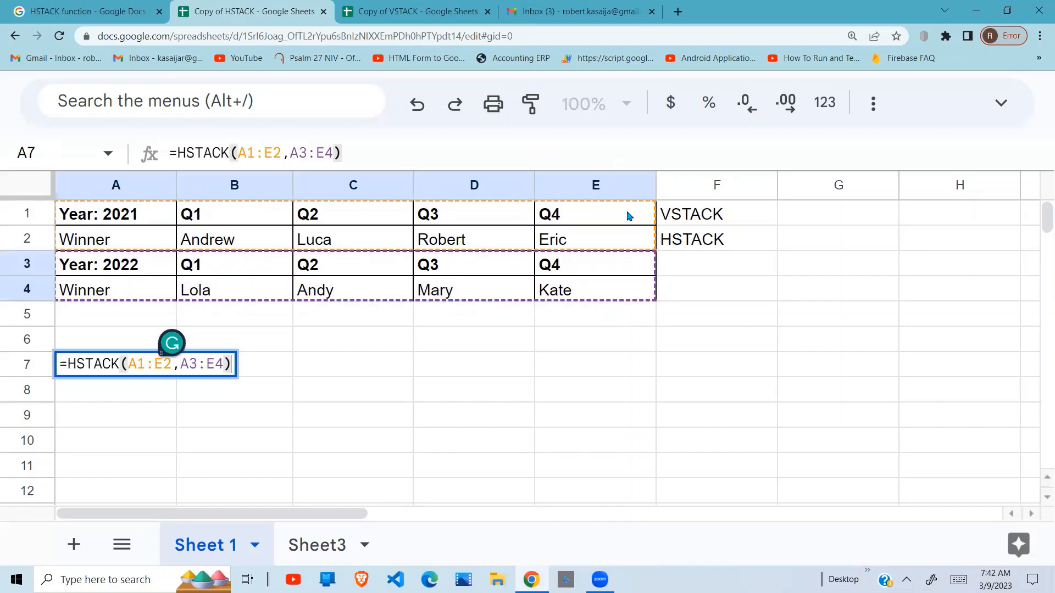
pyautogui.moveTo(640, 251)
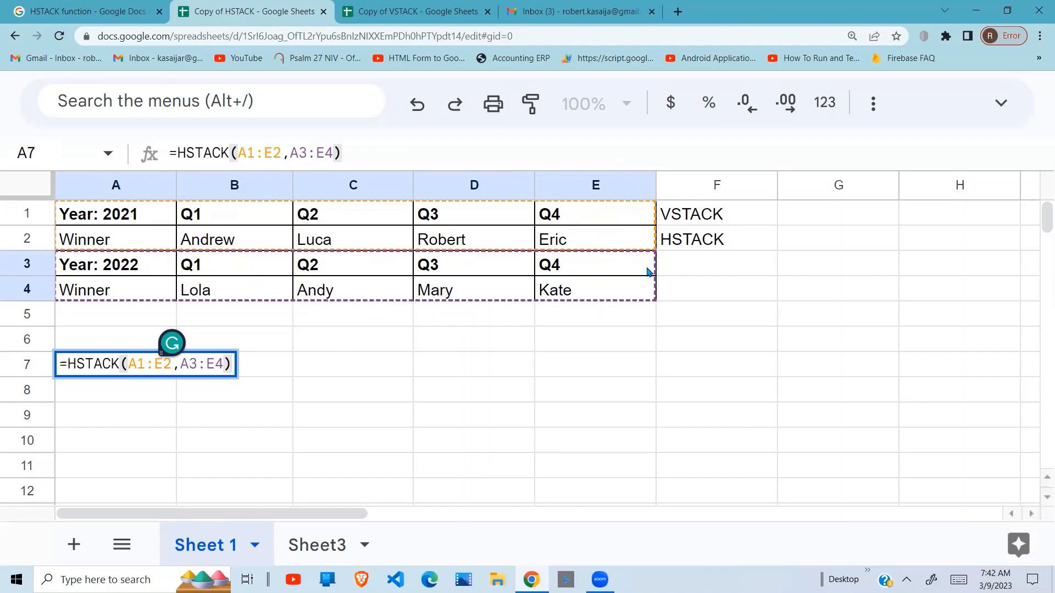
pyautogui.press('enter')
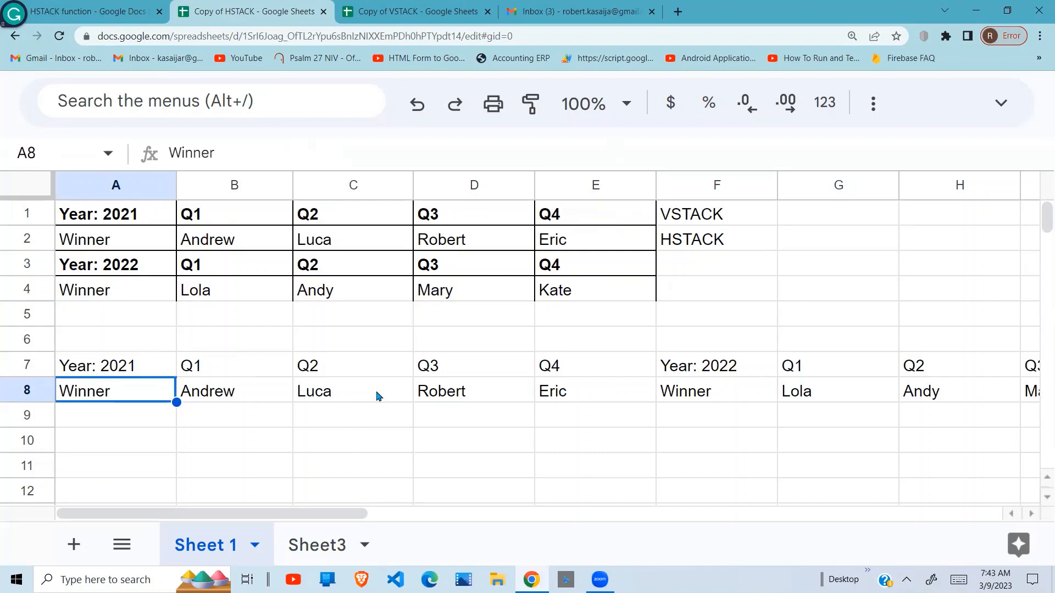
pyautogui.moveTo(418, 471)
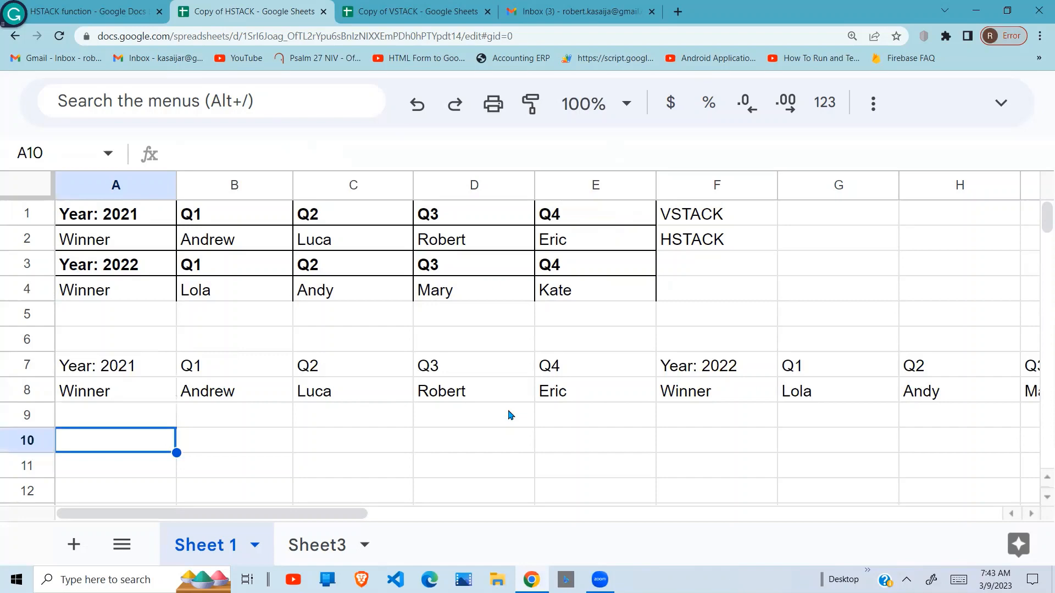
pyautogui.moveTo(511, 368)
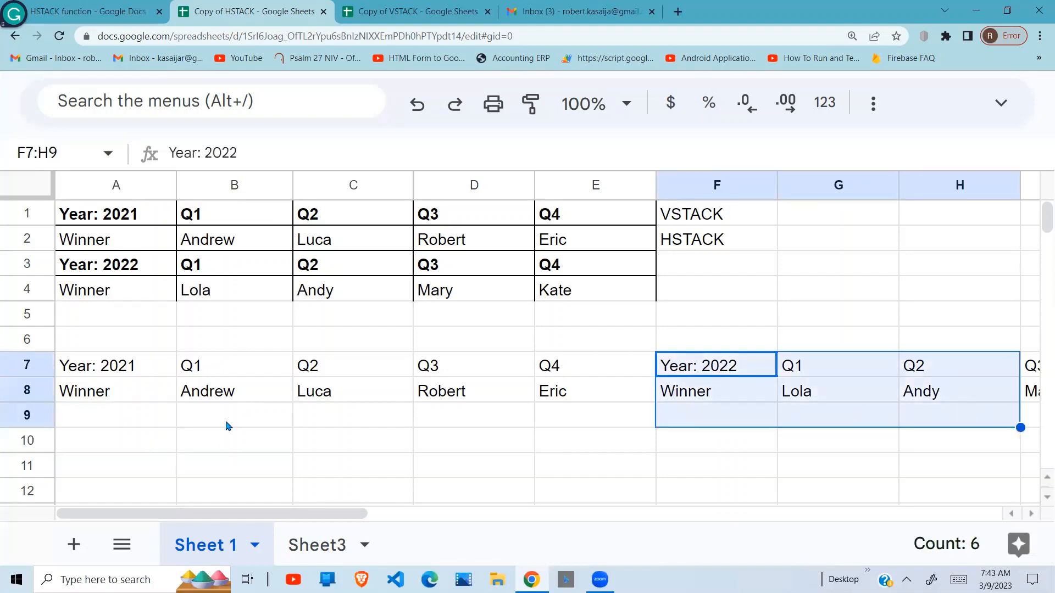
pyautogui.moveTo(116, 474)
pyautogui.write('=')
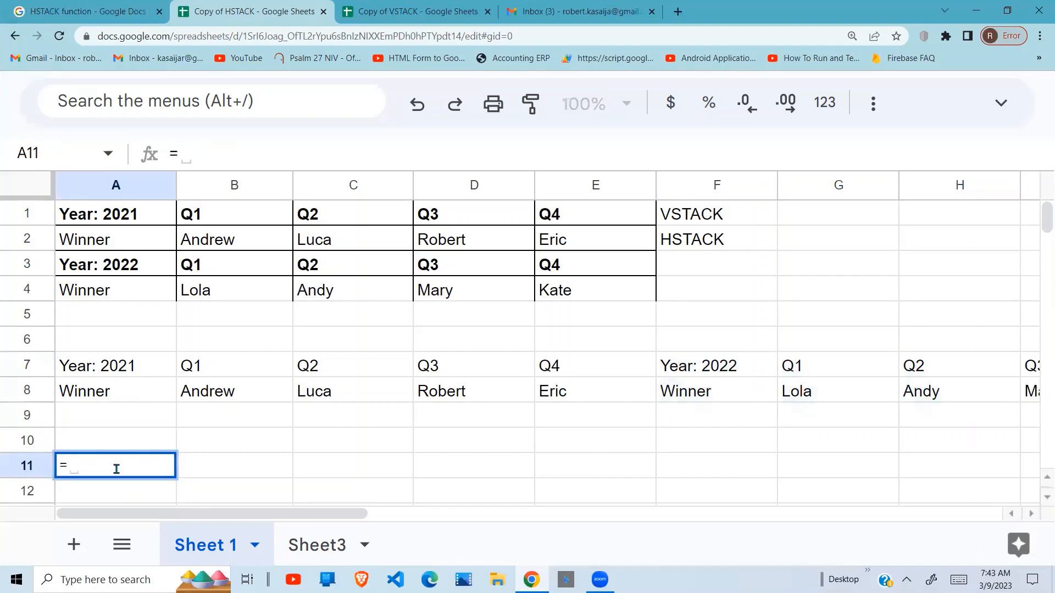
# Enter a VSTACK formula in A11 over blocks A7:E8 and F7:J8, filling rows 11–14.
pyautogui.write('VSTACK(')
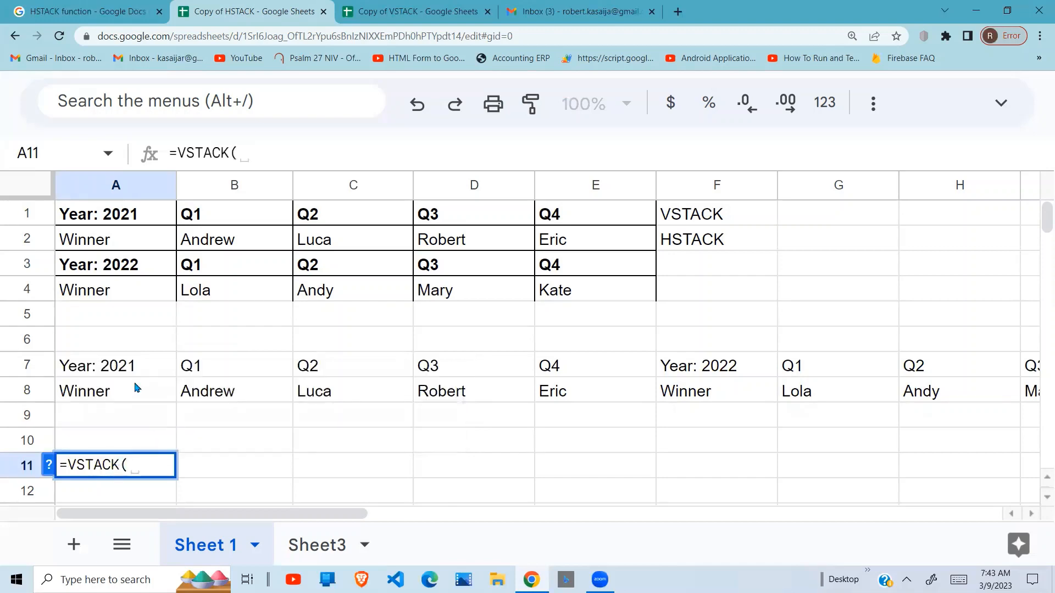
pyautogui.moveTo(96, 366); pyautogui.dragTo(474, 391)
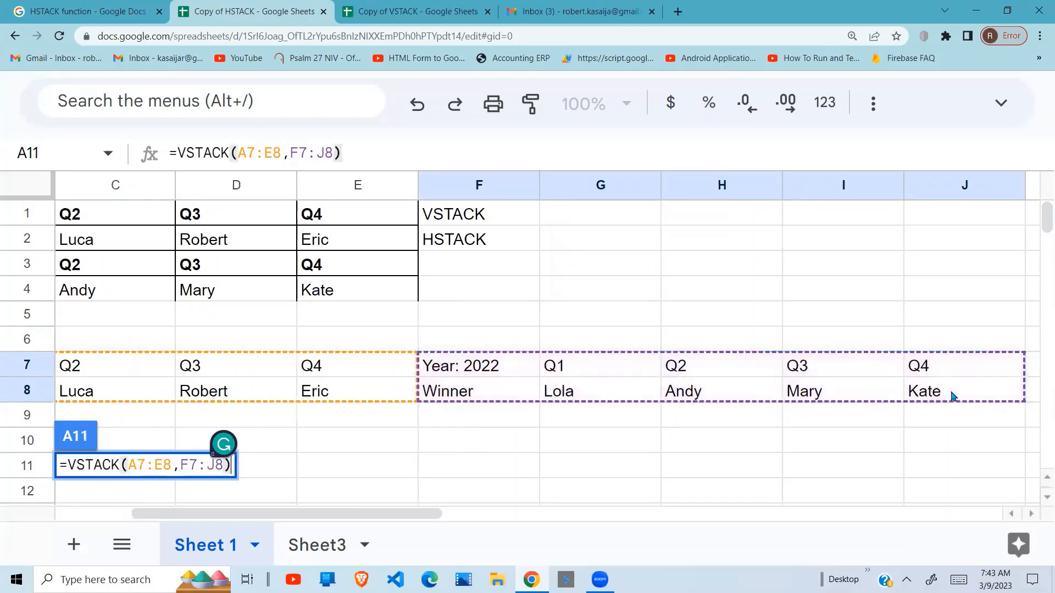
pyautogui.press('enter')
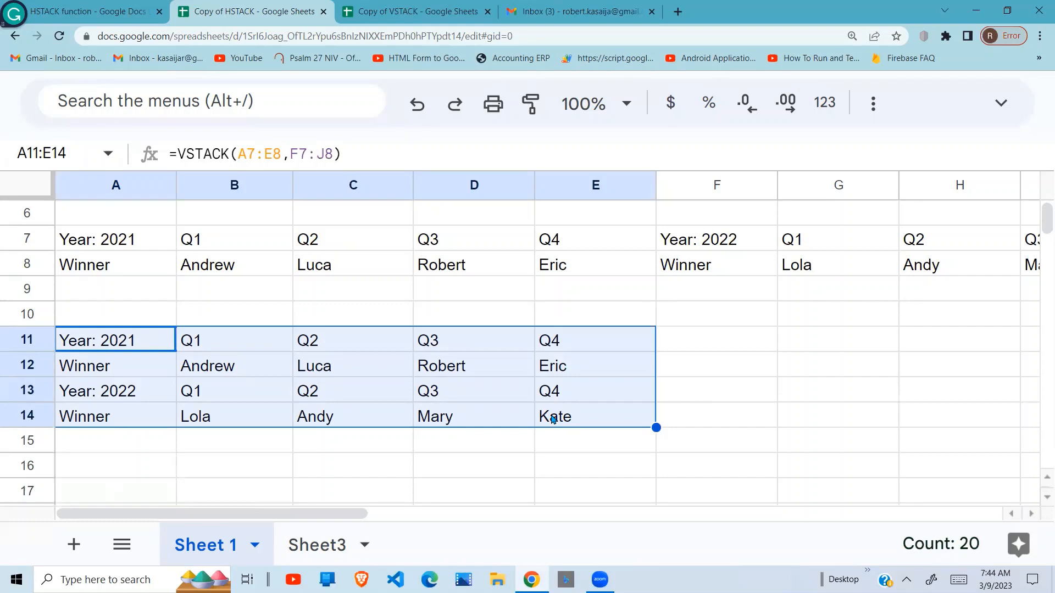
pyautogui.moveTo(495, 409)
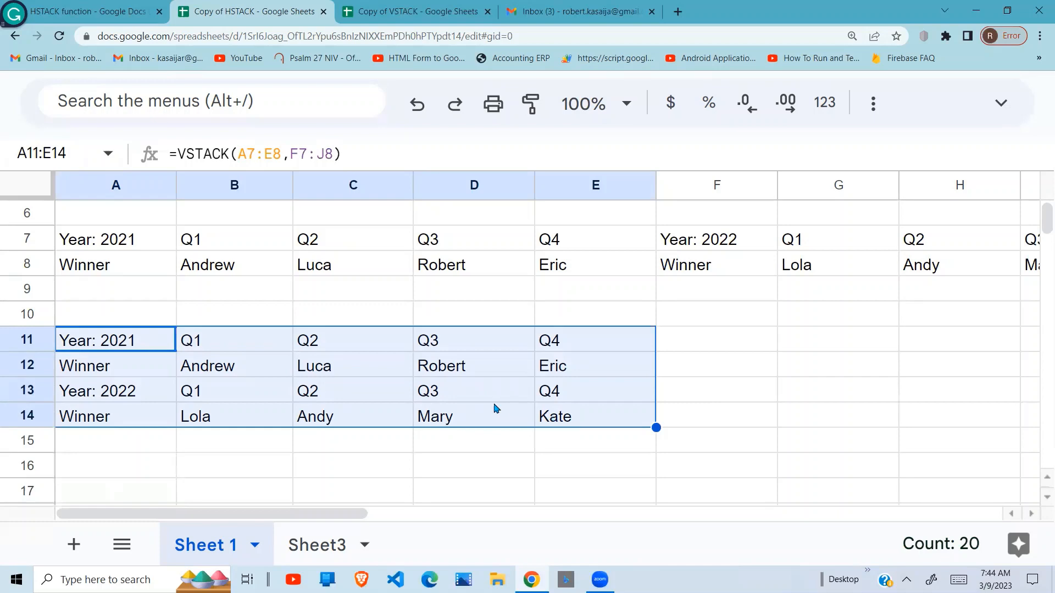
pyautogui.moveTo(514, 416)
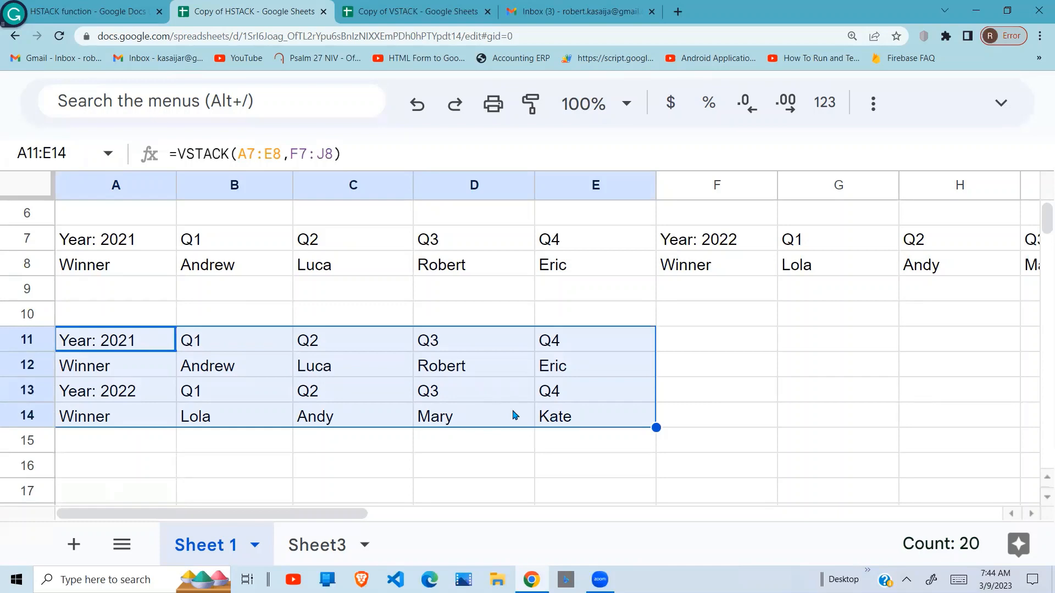